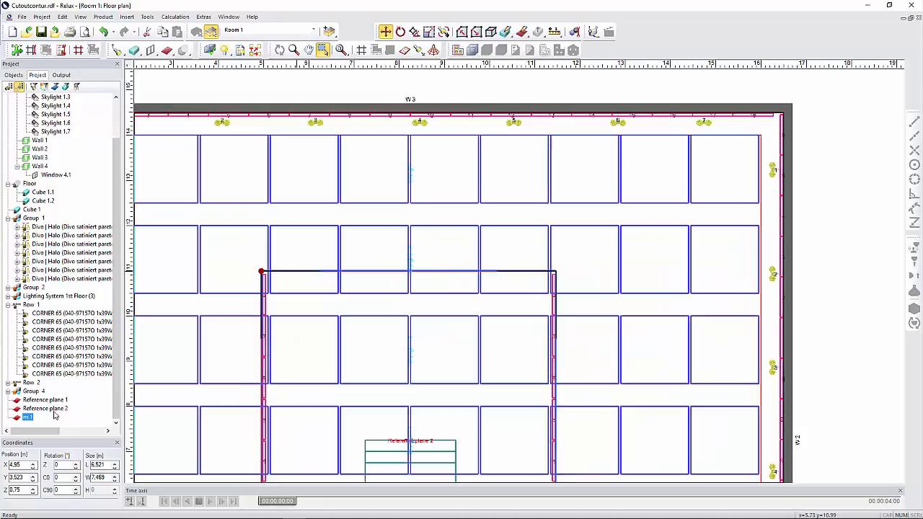
- Check Reference plane 2's cutout settings, then raise m 1 to Z 5.5 m and view the room in 3D
right_click(45, 408)
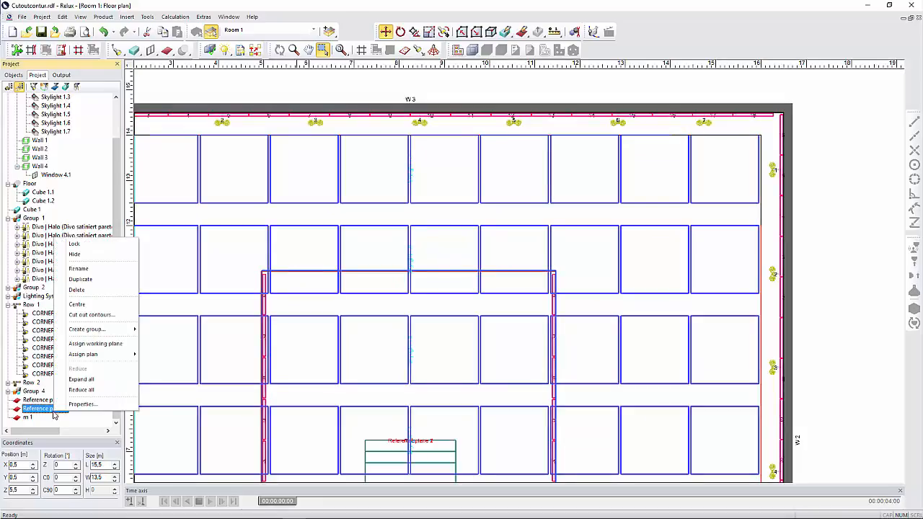
left_click(91, 315)
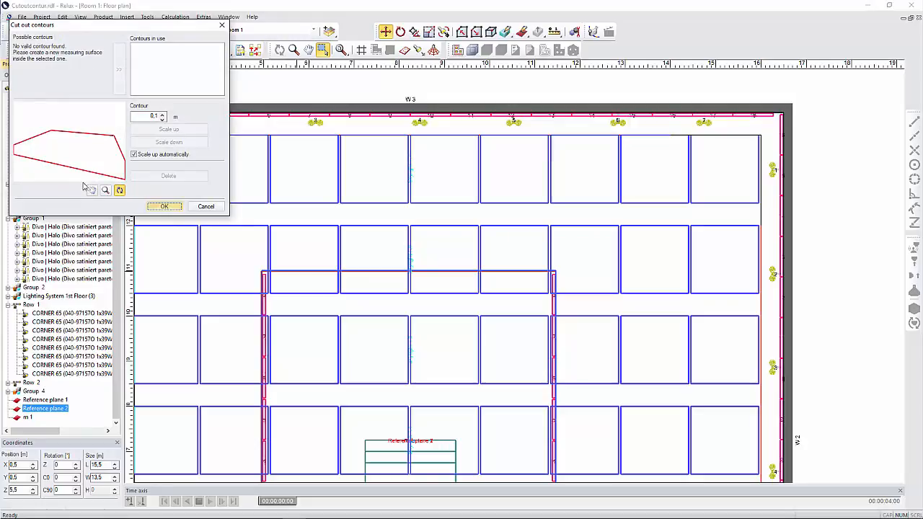
left_click(205, 207)
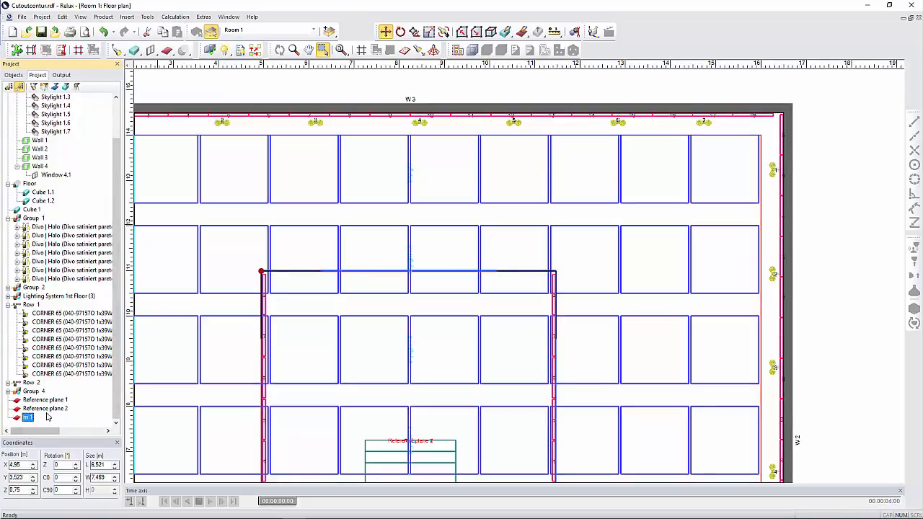
left_click(42, 408)
type("5.5")
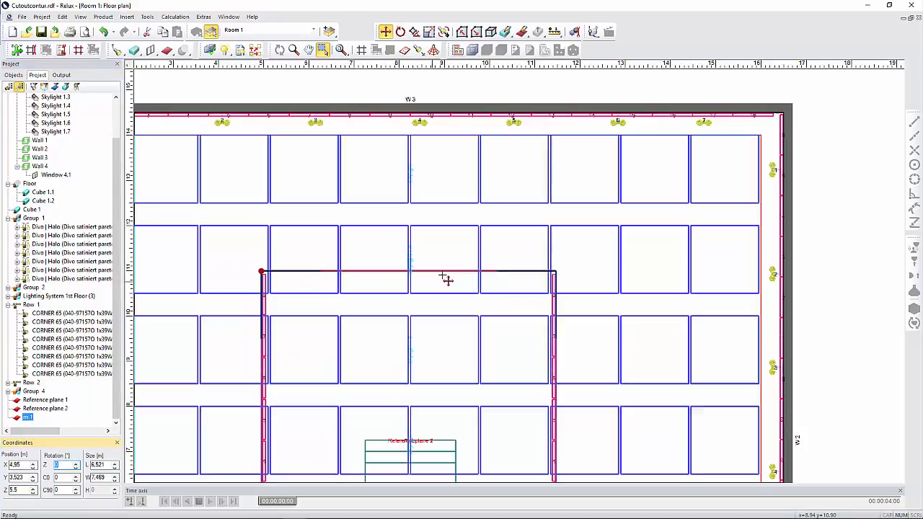
left_click(481, 49)
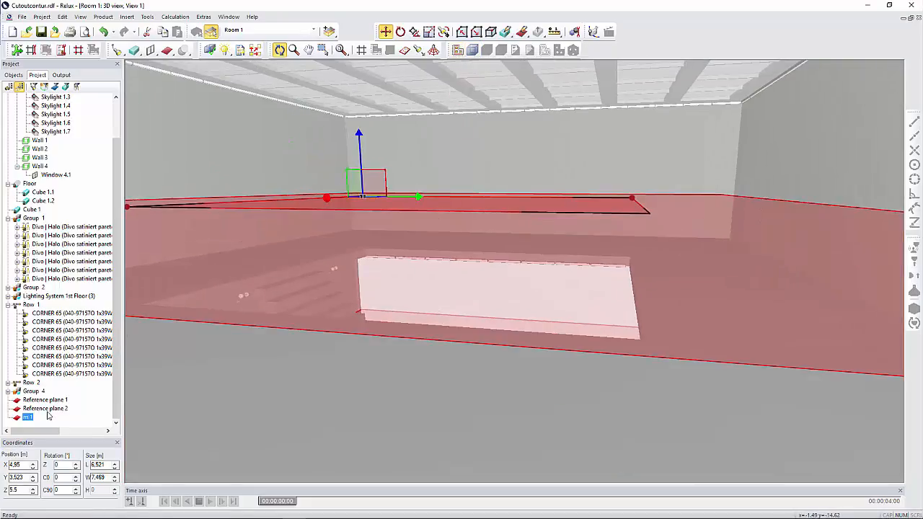
- Add measuring surface m 1 as a cutout contour of Reference plane 2, giving 322 lx average
right_click(30, 417)
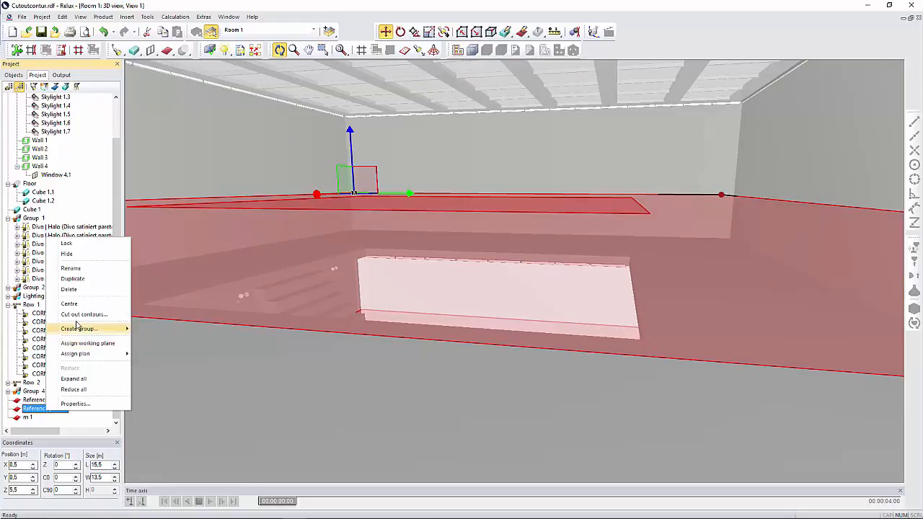
left_click(84, 314)
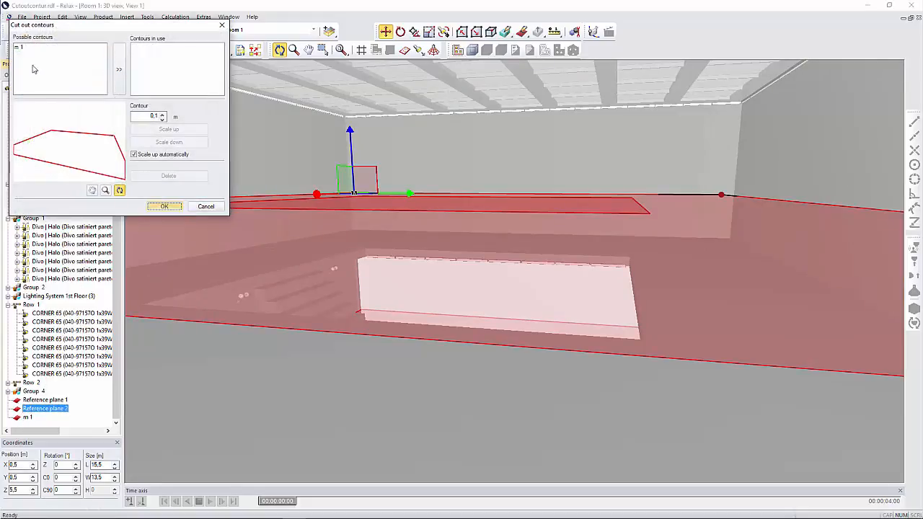
left_click(118, 71)
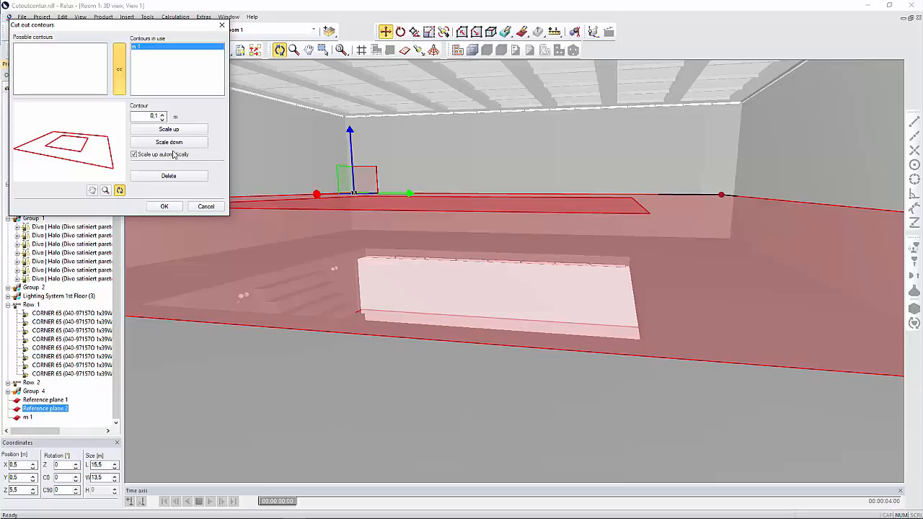
left_click(164, 206)
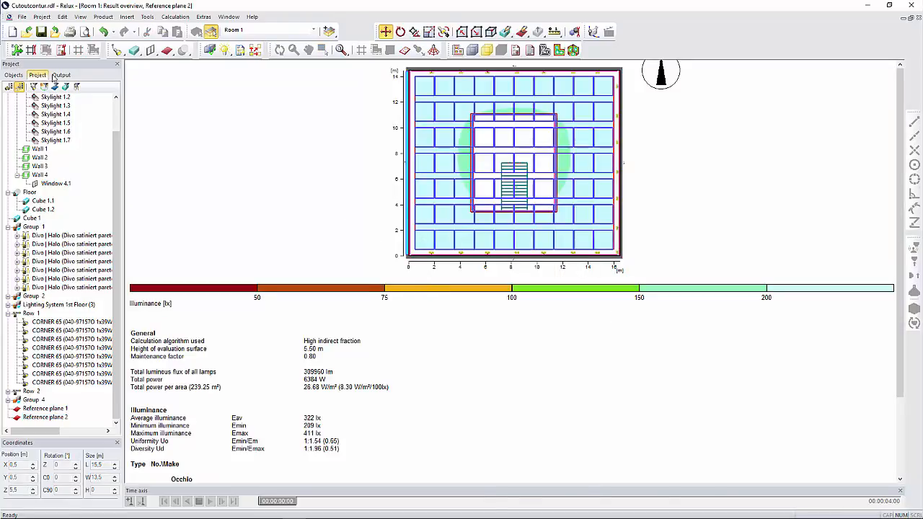
- Show the Output illuminance table for Reference plane 2 with the cutout outline
left_click(62, 75)
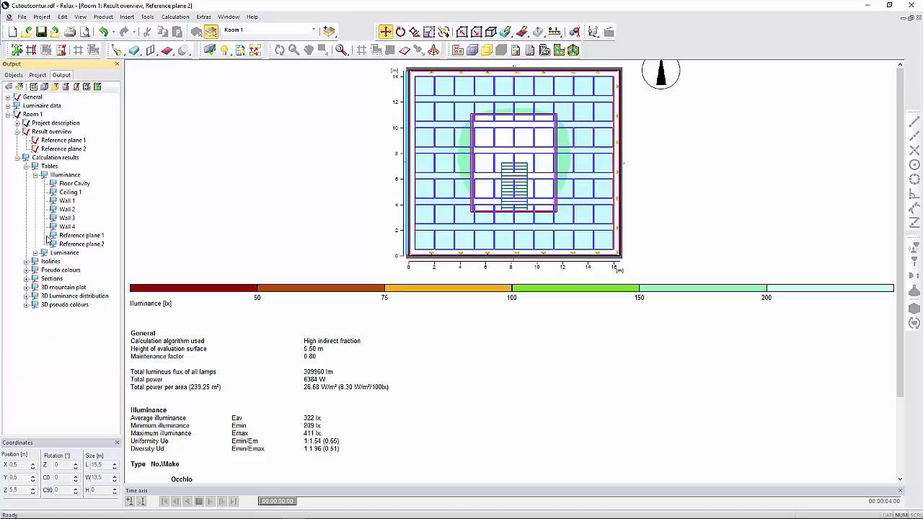
left_click(81, 244)
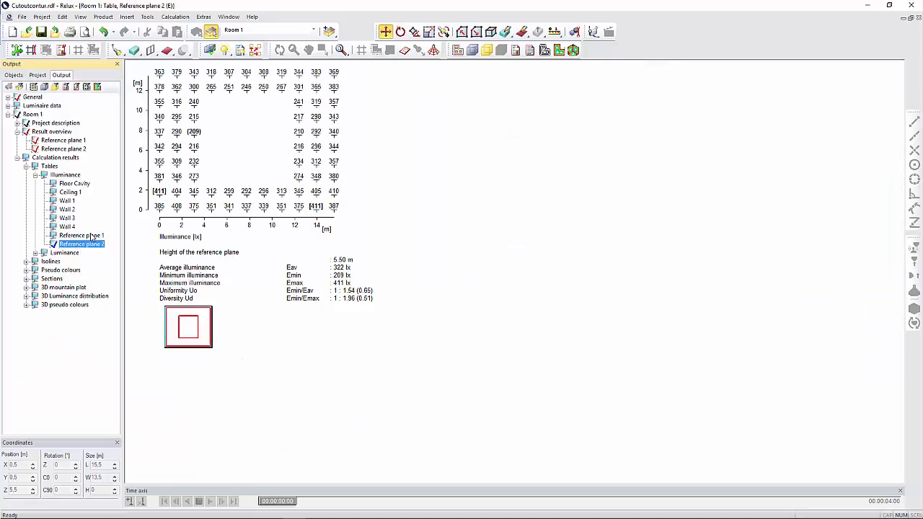